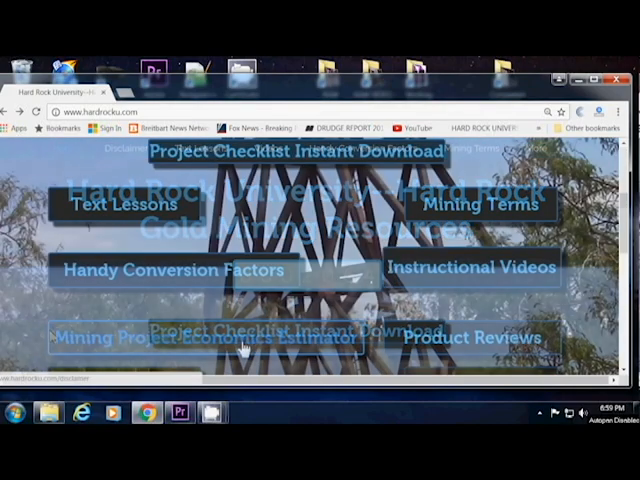
{"action": "mouse_move", "coordinate": [240, 344]}
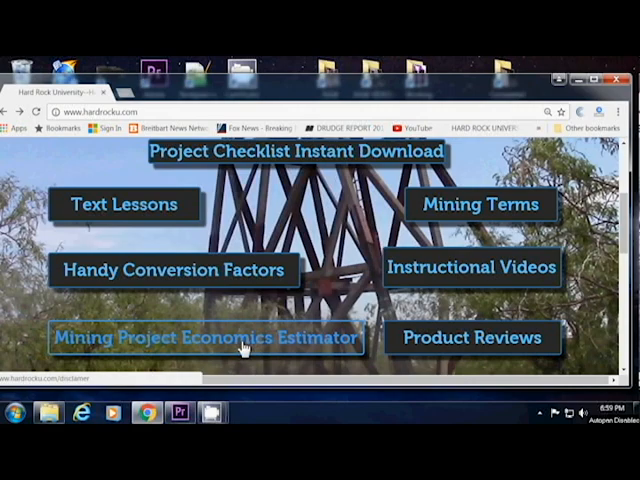
Follow the Mining Project Economics Estimator link to its legal disclaimer page
{"action": "left_click", "coordinate": [208, 336]}
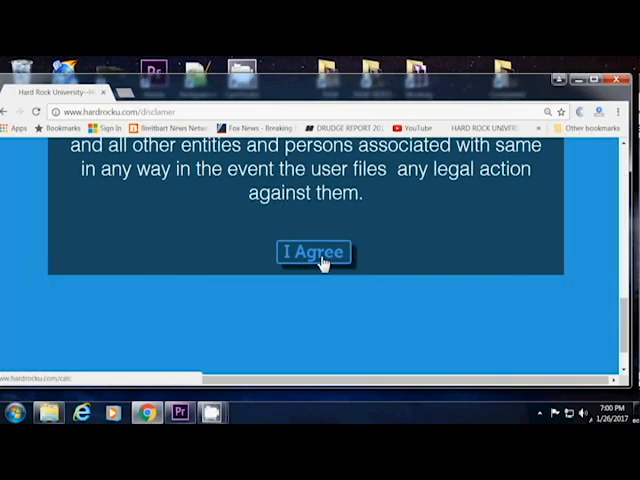
Accept the disclaimer with 'I Agree' and start editing the Ore Body Average Grade field
{"action": "left_click", "coordinate": [312, 252]}
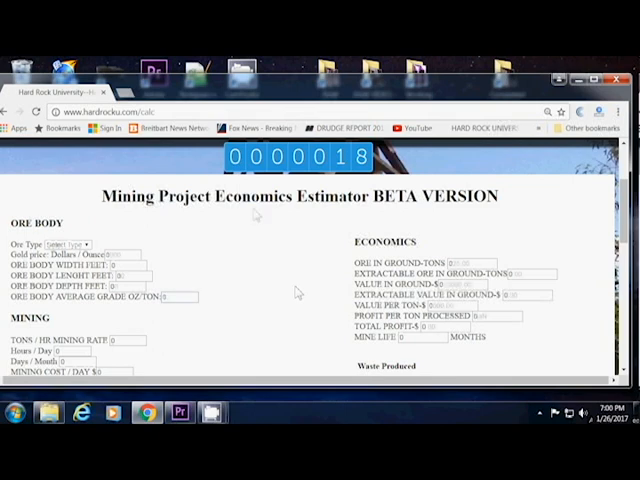
{"action": "left_click", "coordinate": [72, 244]}
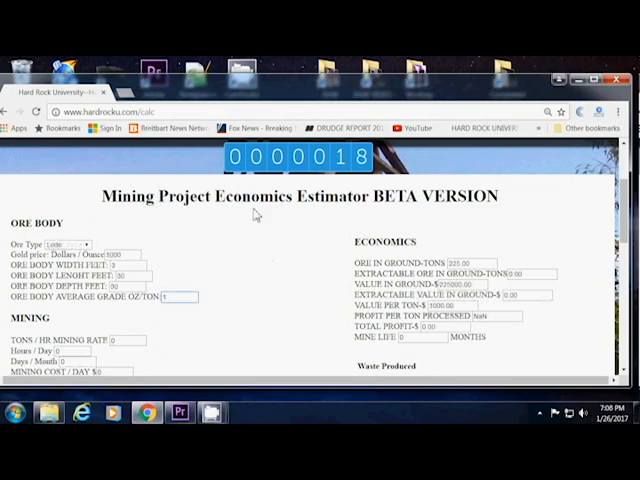
{"action": "mouse_move", "coordinate": [268, 252]}
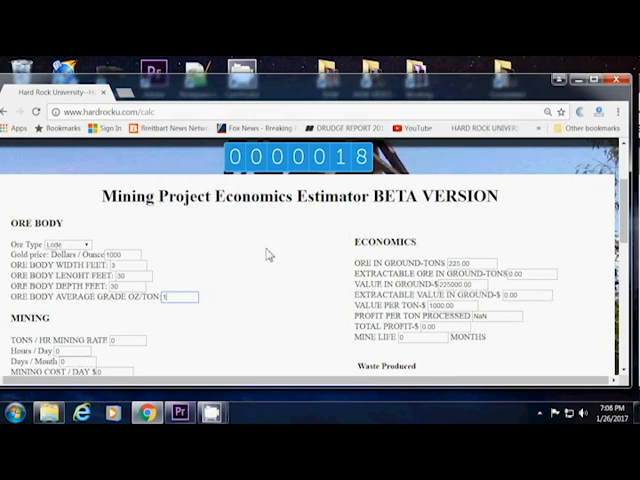
{"action": "mouse_move", "coordinate": [264, 258]}
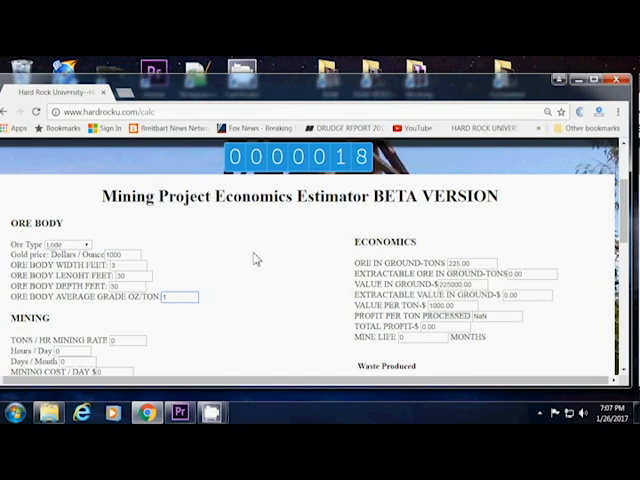
Move down to the MINING fields for tons per hour, hours, days and mining cost
{"action": "scroll", "scroll_direction": "down", "scroll_amount": 3}
{"action": "type", "text": "50"}
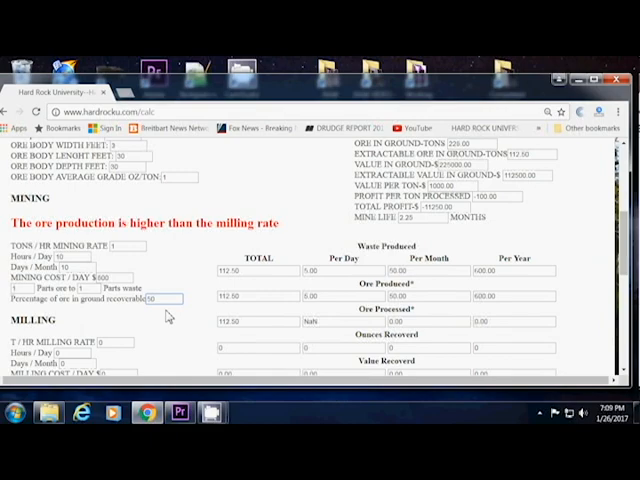
Move down to the MILLING fields for rate, hours, days, cost and recovery
{"action": "scroll", "scroll_direction": "down", "scroll_amount": 3}
{"action": "type", "text": "500"}
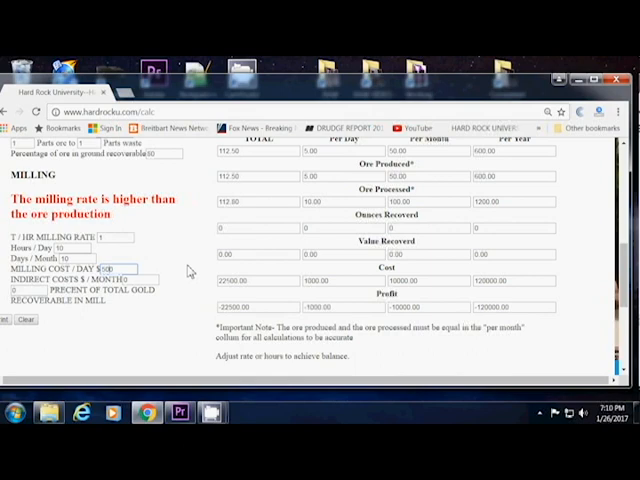
{"action": "mouse_move", "coordinate": [156, 264]}
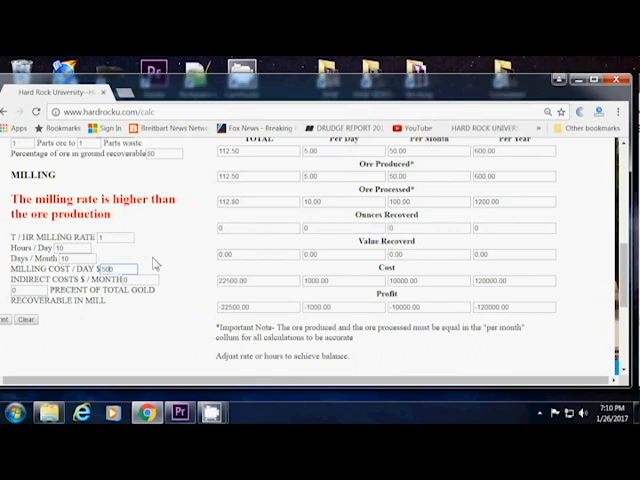
{"action": "mouse_move", "coordinate": [190, 272]}
{"action": "type", "text": "6"}
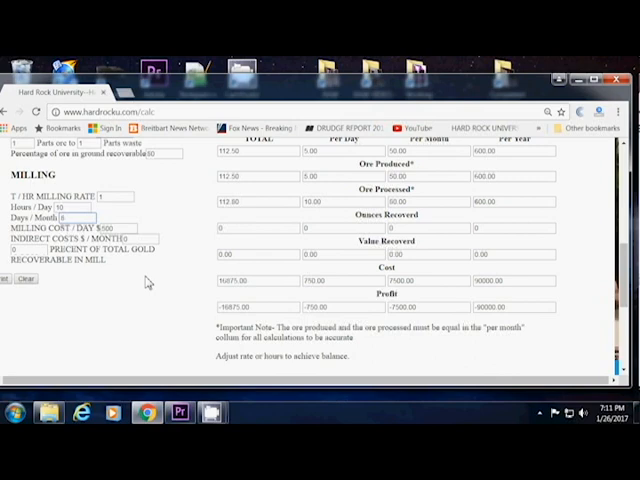
{"action": "scroll", "scroll_direction": "up", "scroll_amount": 3}
{"action": "type", "text": "85"}
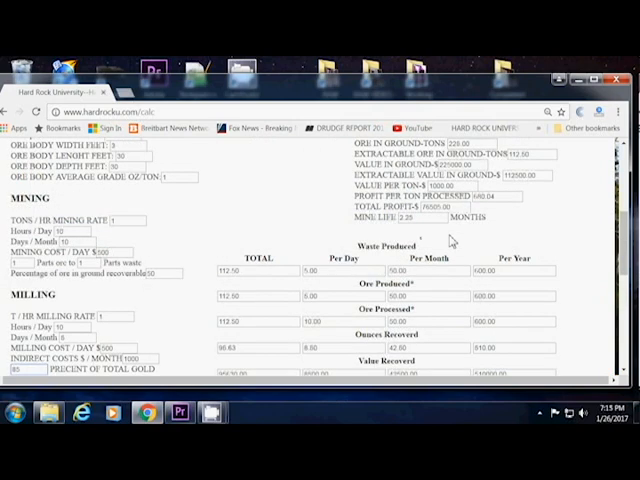
{"action": "mouse_move", "coordinate": [420, 232]}
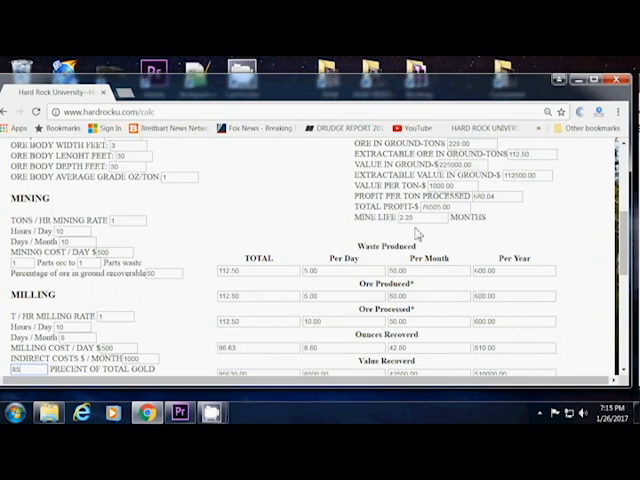